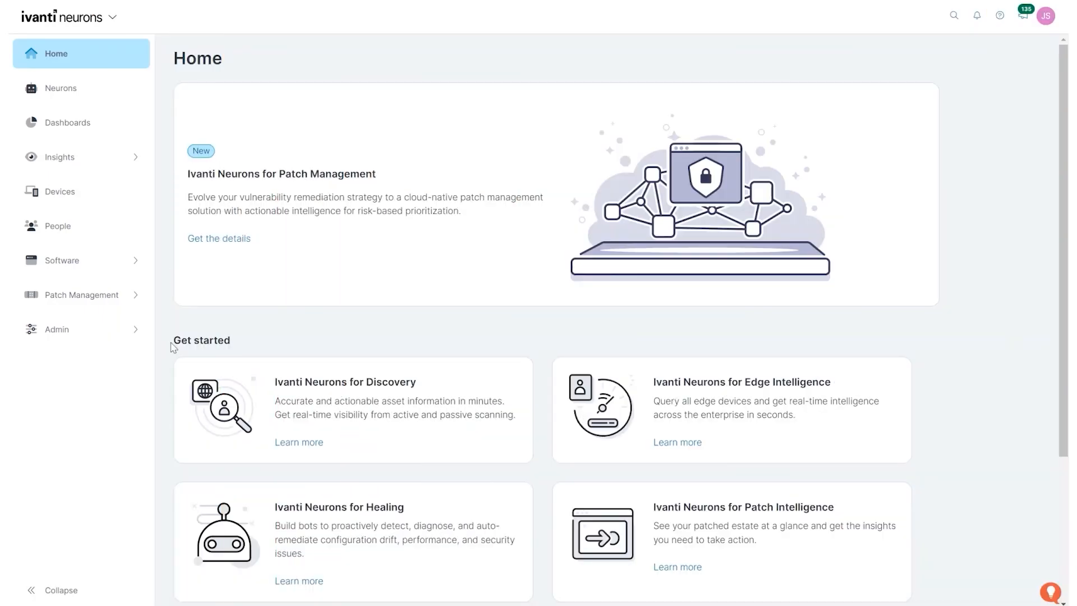
- Reach the Patch for Intune products list via the Patch Management sidebar group
{"action": "left_click", "coordinate": [81, 295]}
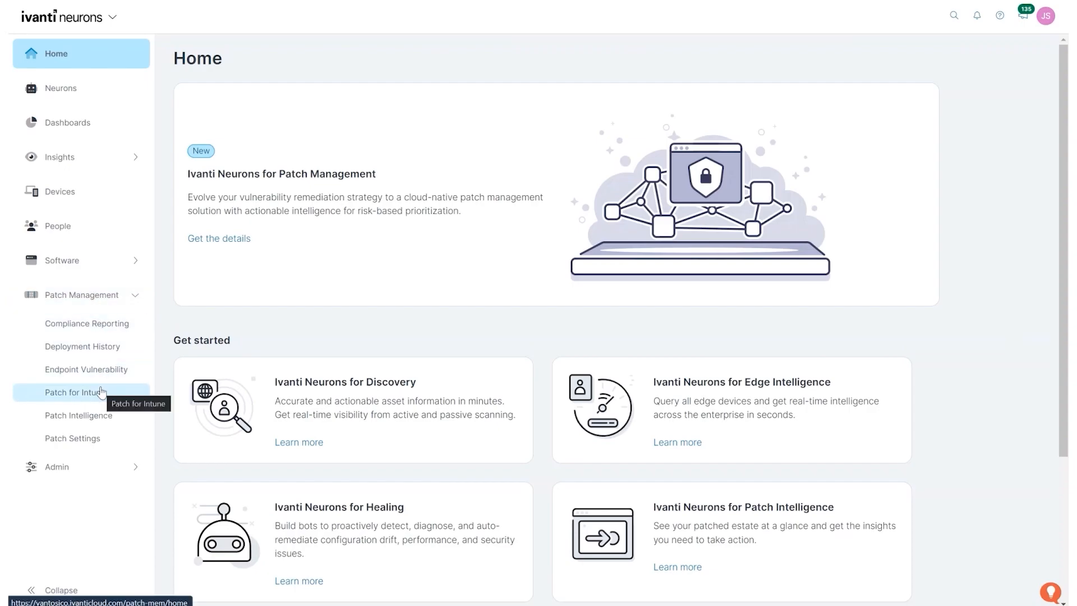
{"action": "left_click", "coordinate": [75, 392]}
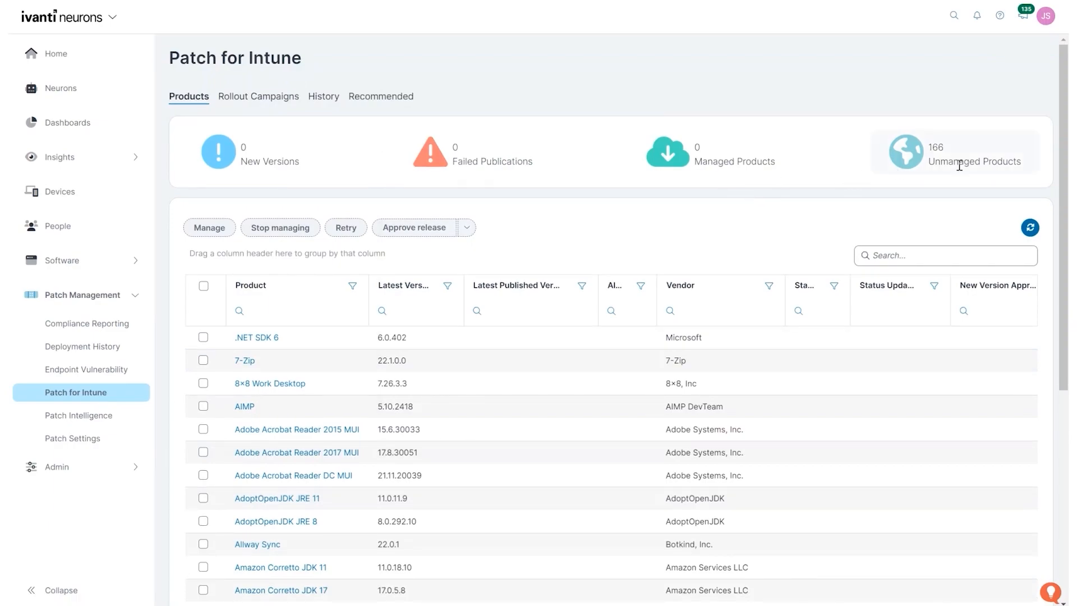
- Filter to unmanaged products and search for "Teams", leaving two matching products
{"action": "left_click", "coordinate": [955, 152]}
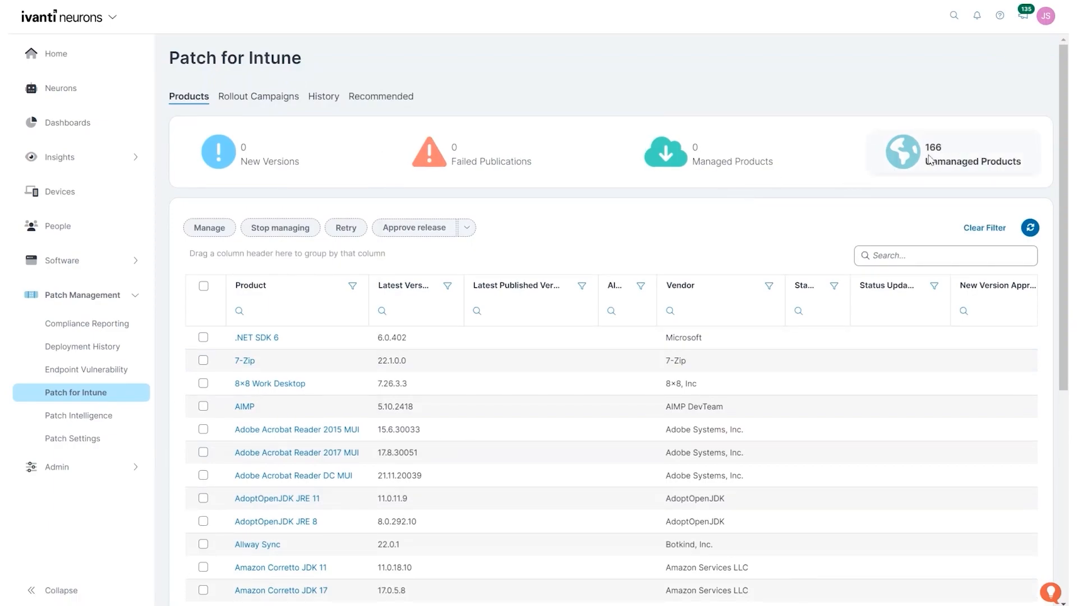
{"action": "mouse_move", "coordinate": [793, 318]}
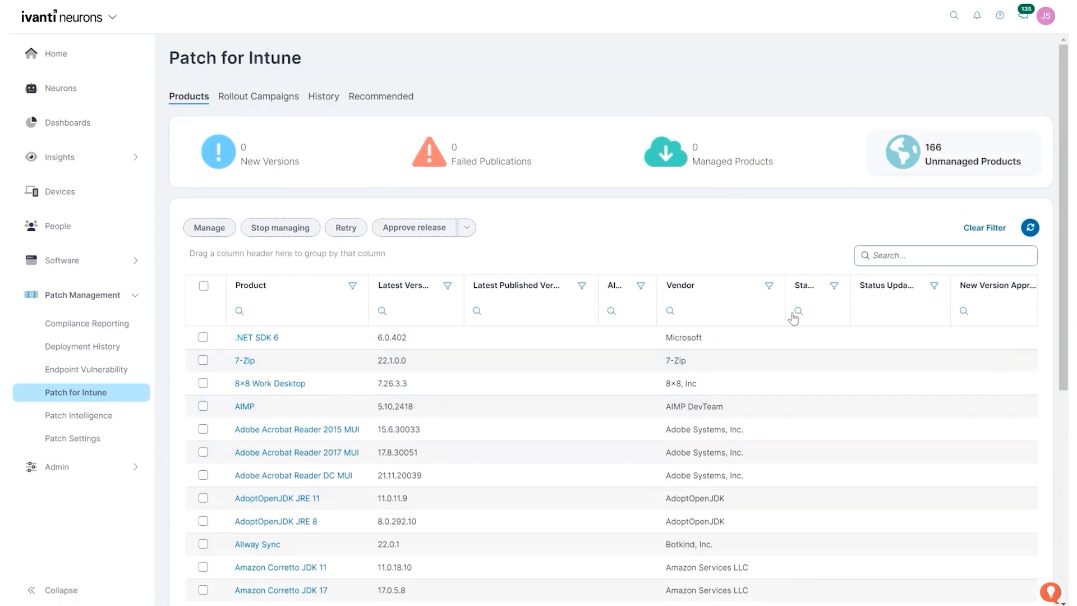
{"action": "scroll", "scroll_direction": "down", "scroll_amount": 3}
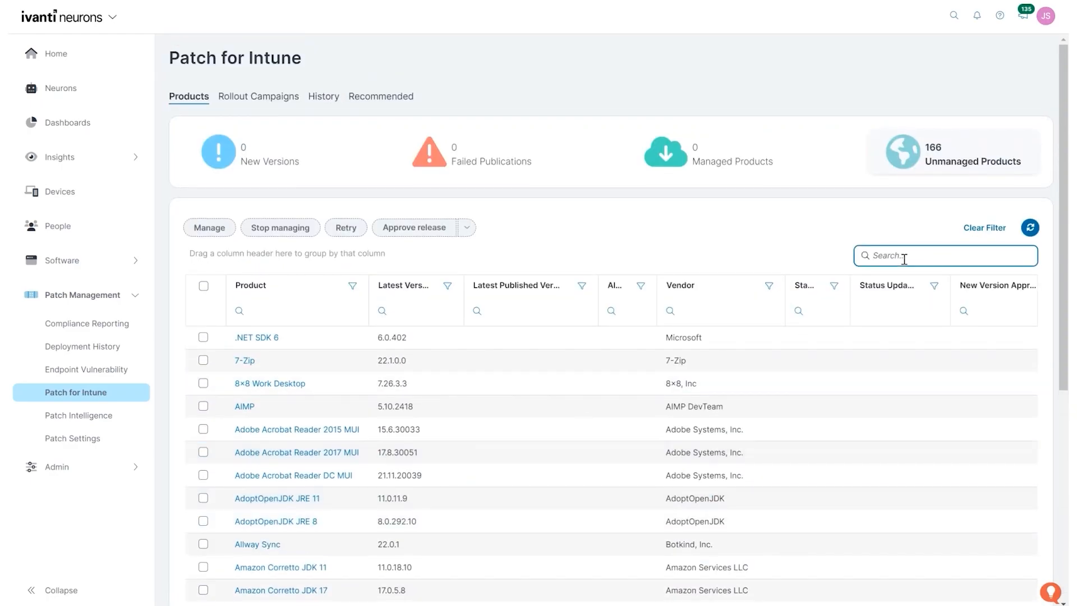
{"action": "type", "text": "Teams"}
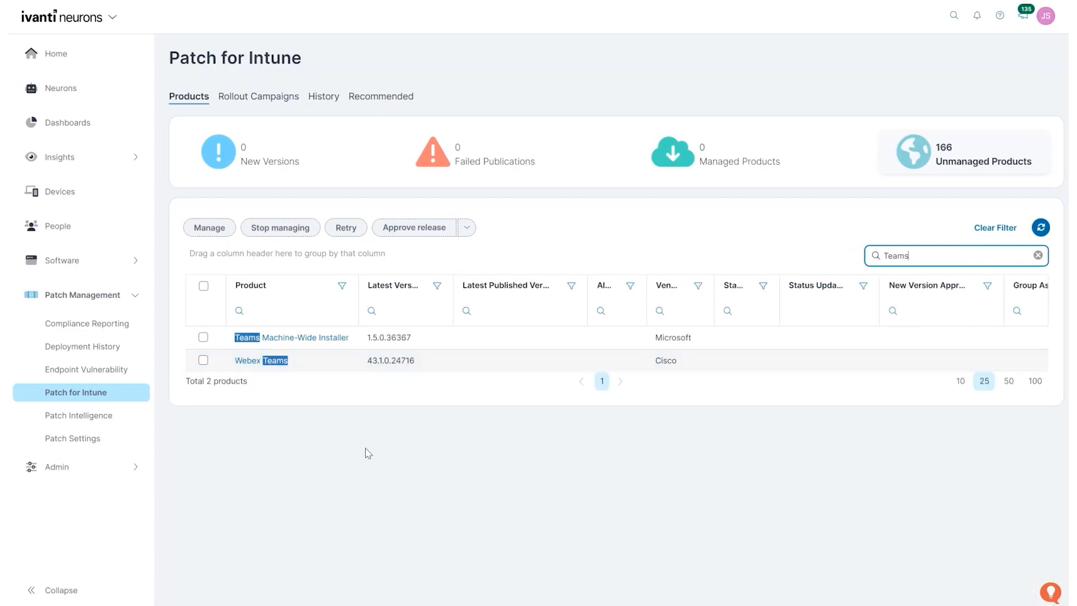
{"action": "mouse_move", "coordinate": [291, 337]}
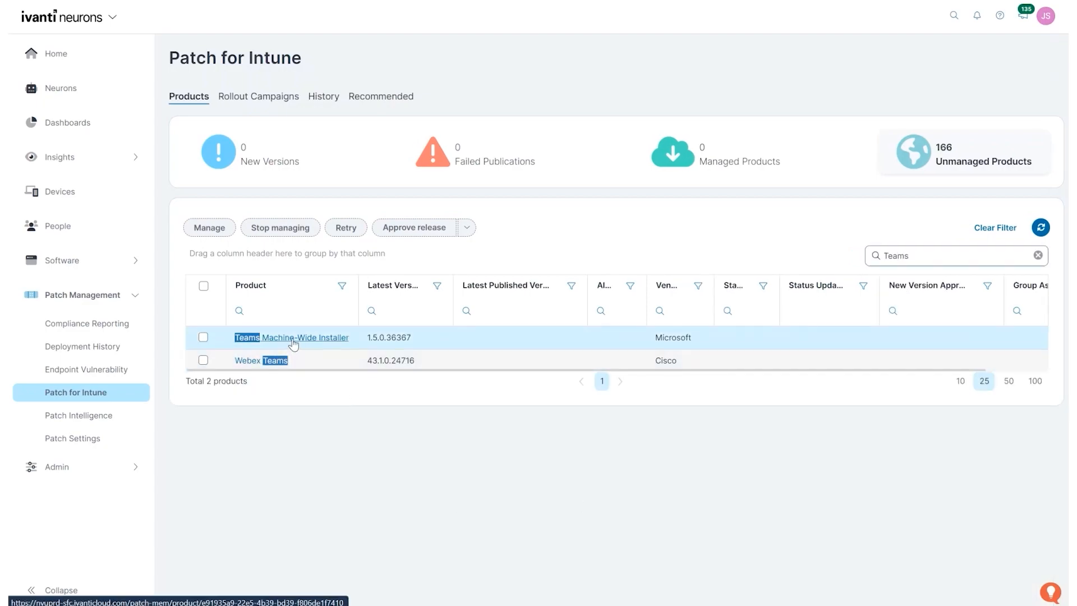
- View the Teams Machine-Wide Installer product in Patch Intelligence from its details page
{"action": "left_click", "coordinate": [291, 337]}
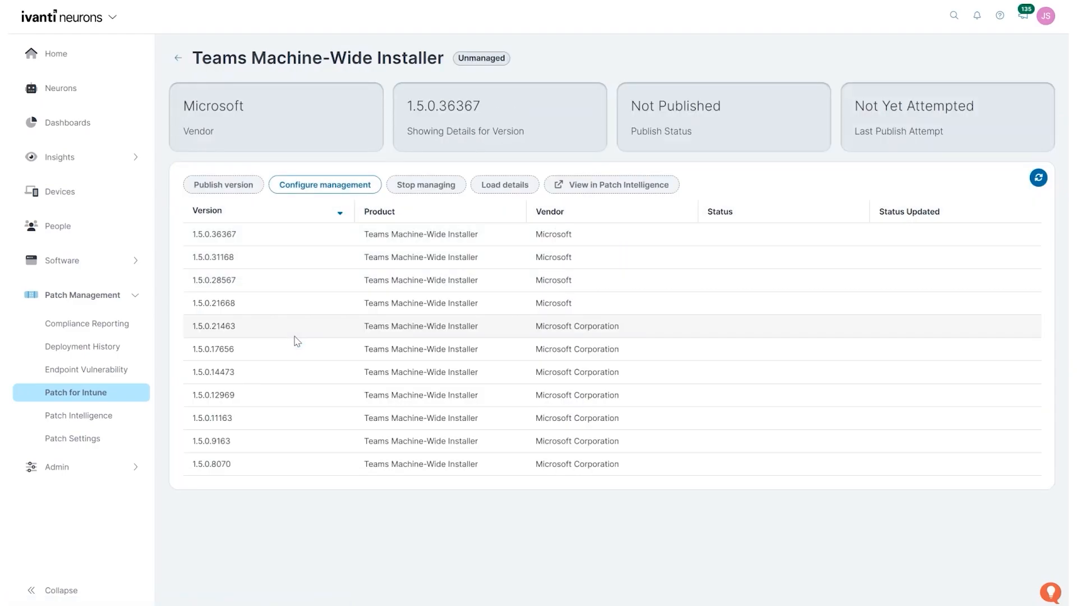
{"action": "left_click", "coordinate": [206, 211]}
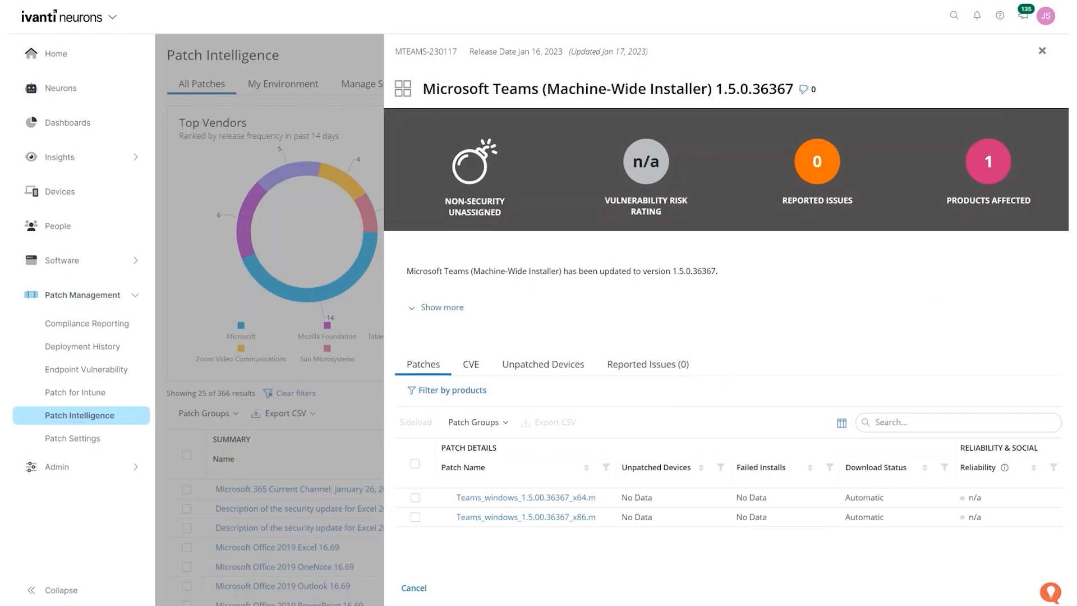
{"action": "mouse_move", "coordinate": [1046, 62]}
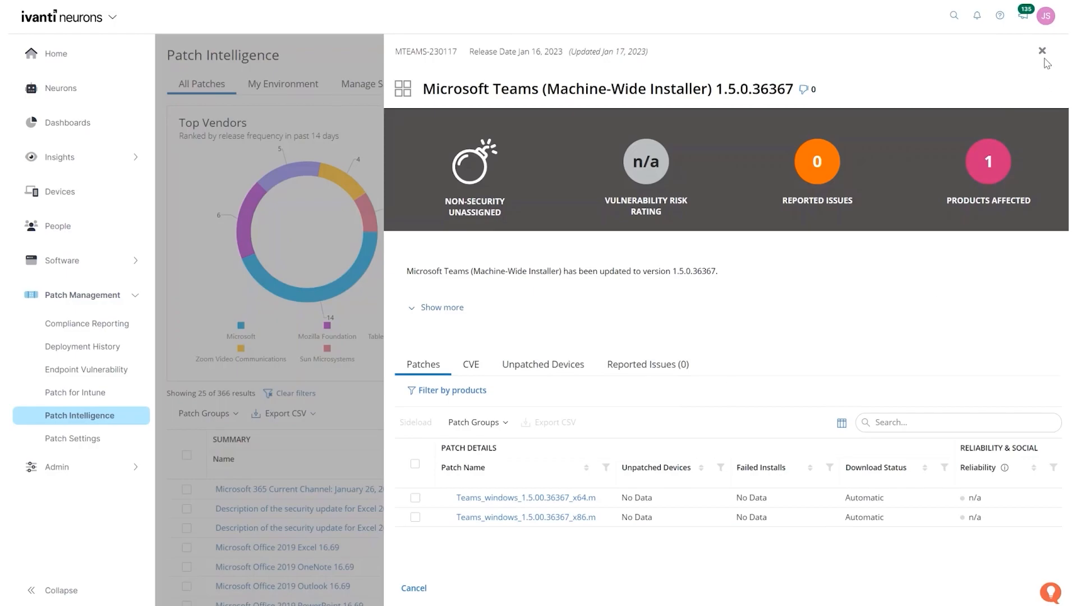
{"action": "mouse_move", "coordinate": [560, 443]}
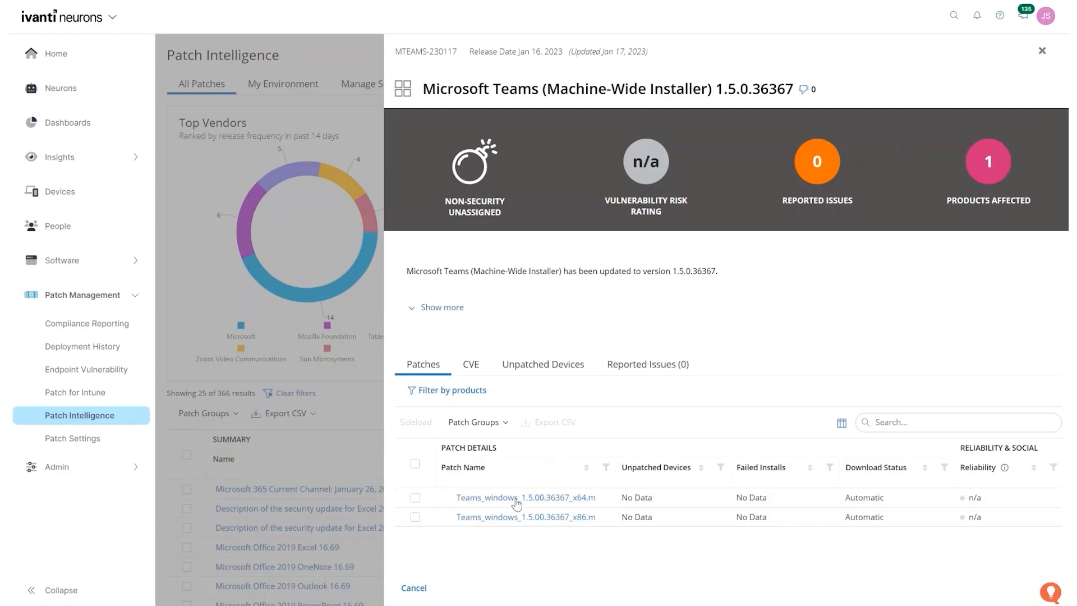
- Inspect the x86 Teams patch's Replacing (37 patches), CVE and Unpatched Devices tabs, then close it
{"action": "left_click", "coordinate": [526, 517]}
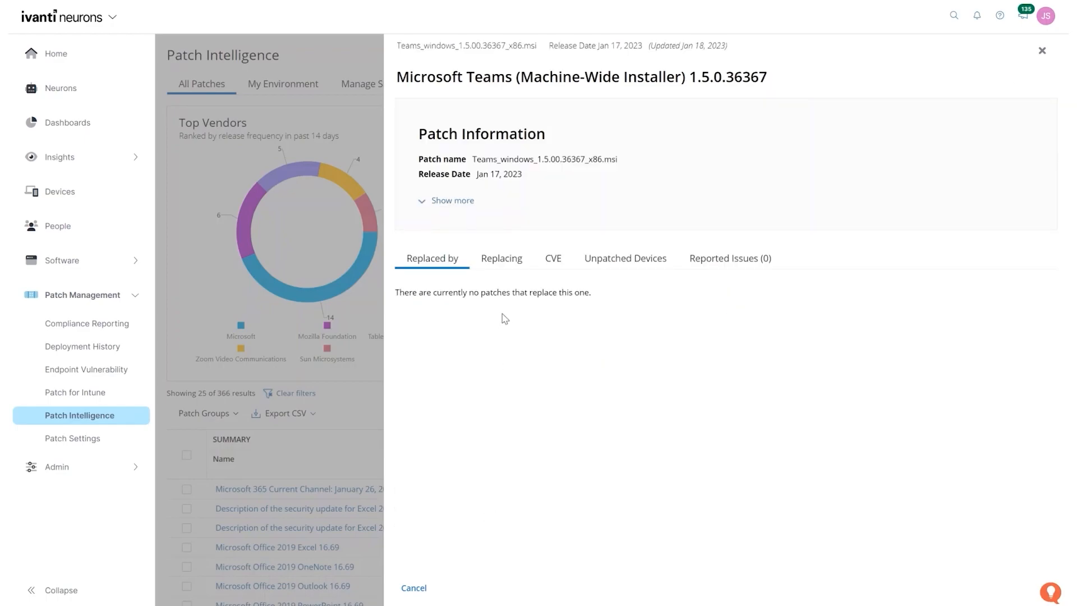
{"action": "left_click", "coordinate": [502, 258]}
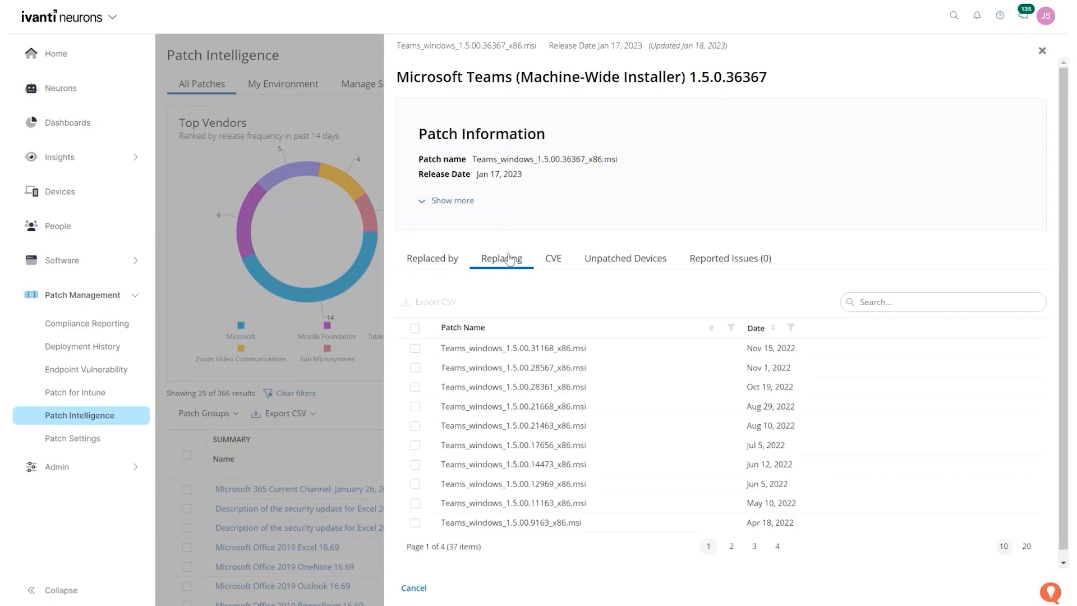
{"action": "mouse_move", "coordinate": [564, 266]}
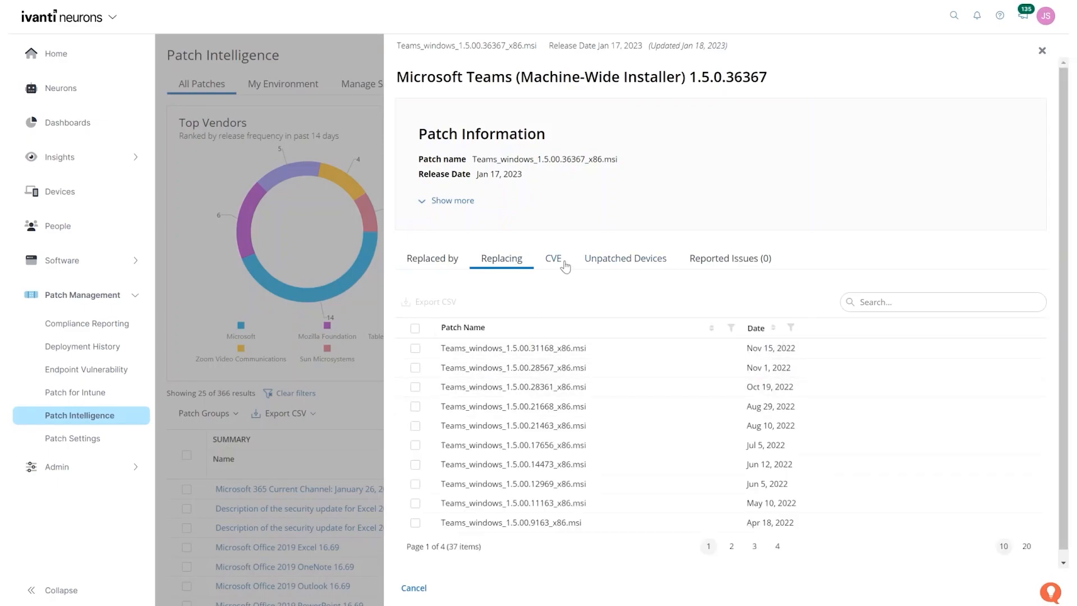
{"action": "left_click", "coordinate": [551, 257]}
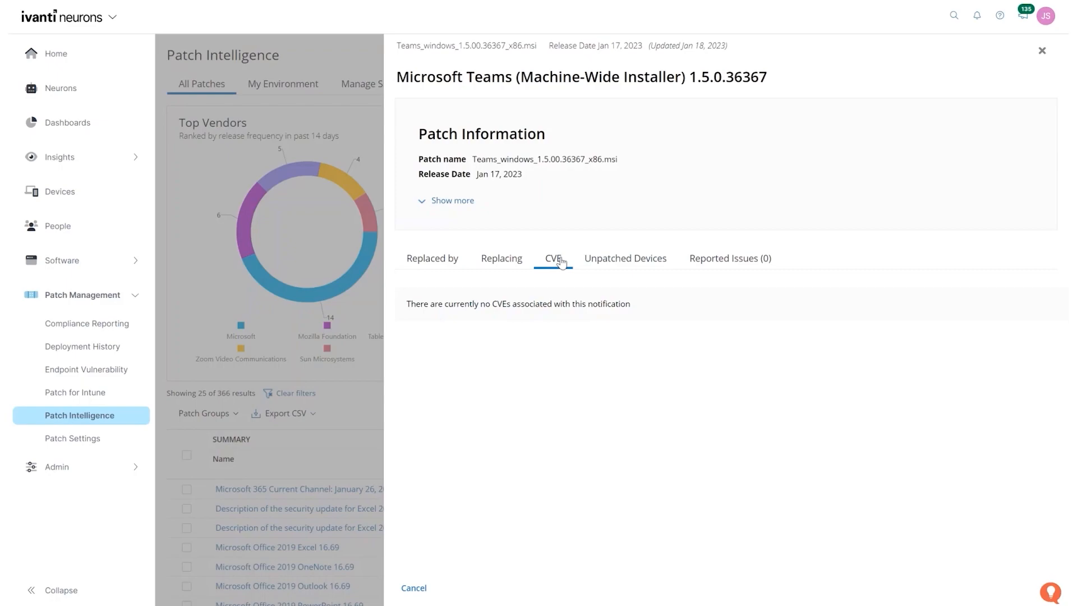
{"action": "left_click", "coordinate": [624, 257]}
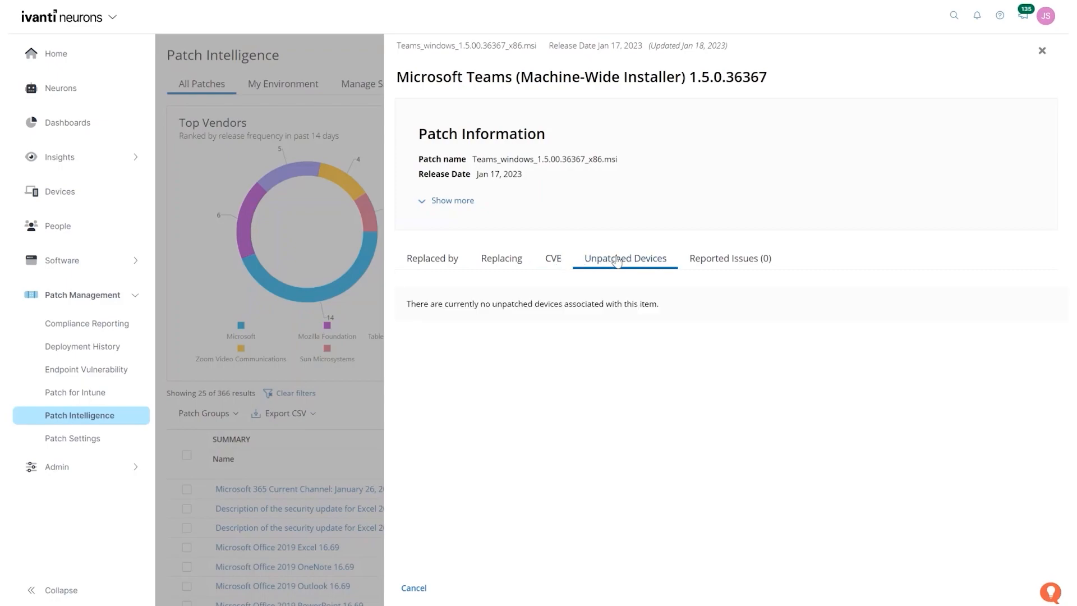
{"action": "left_click", "coordinate": [431, 257]}
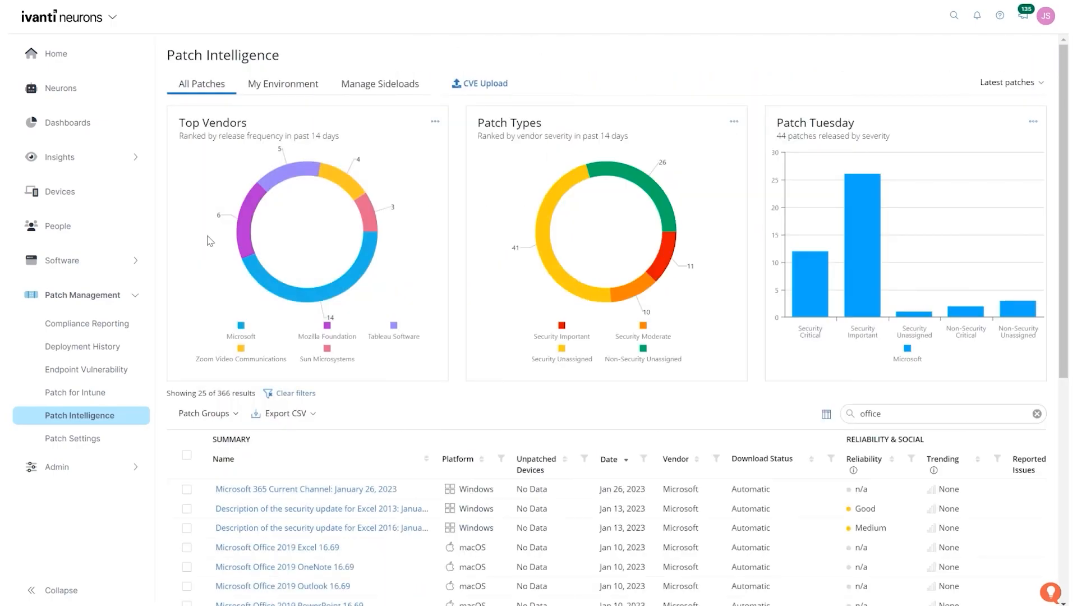
- Search the Patch Intelligence list for "office" and scroll through the matching patches
{"action": "left_click", "coordinate": [1037, 412]}
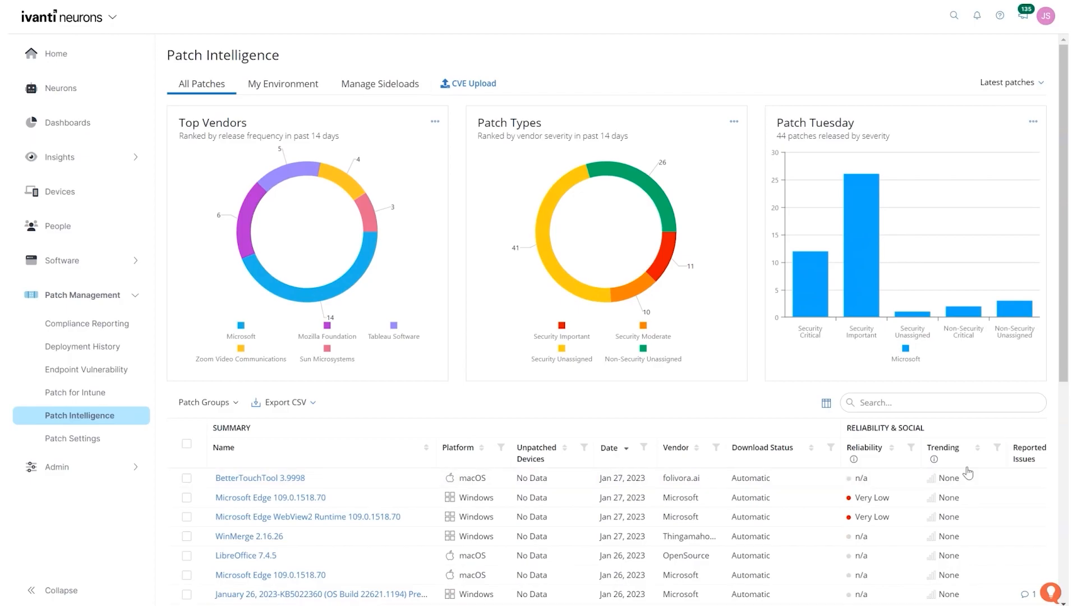
{"action": "scroll", "scroll_direction": "down", "scroll_amount": 3}
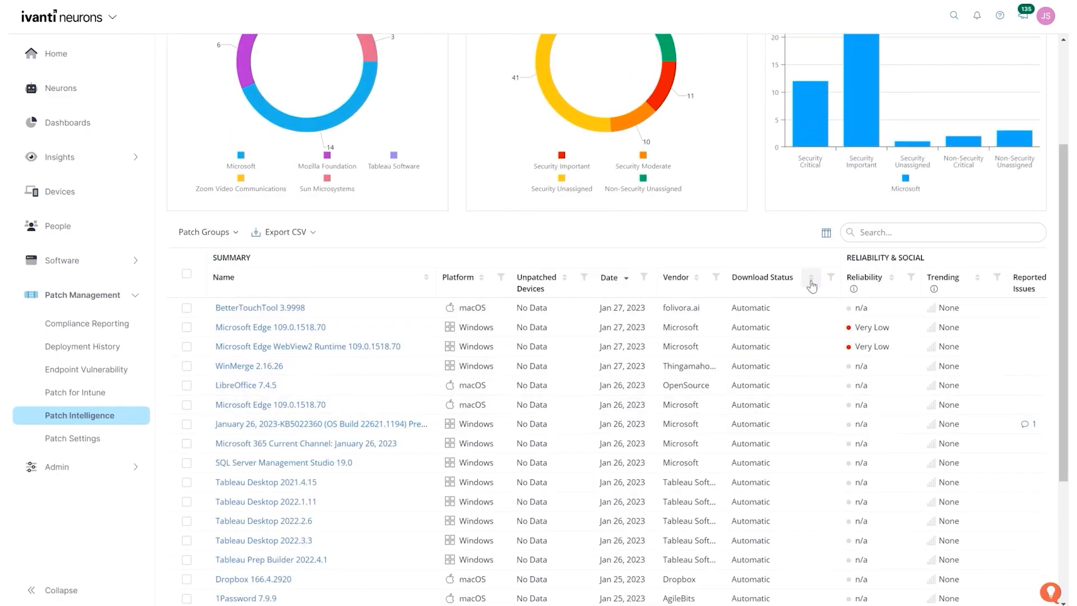
{"action": "left_click", "coordinate": [941, 232]}
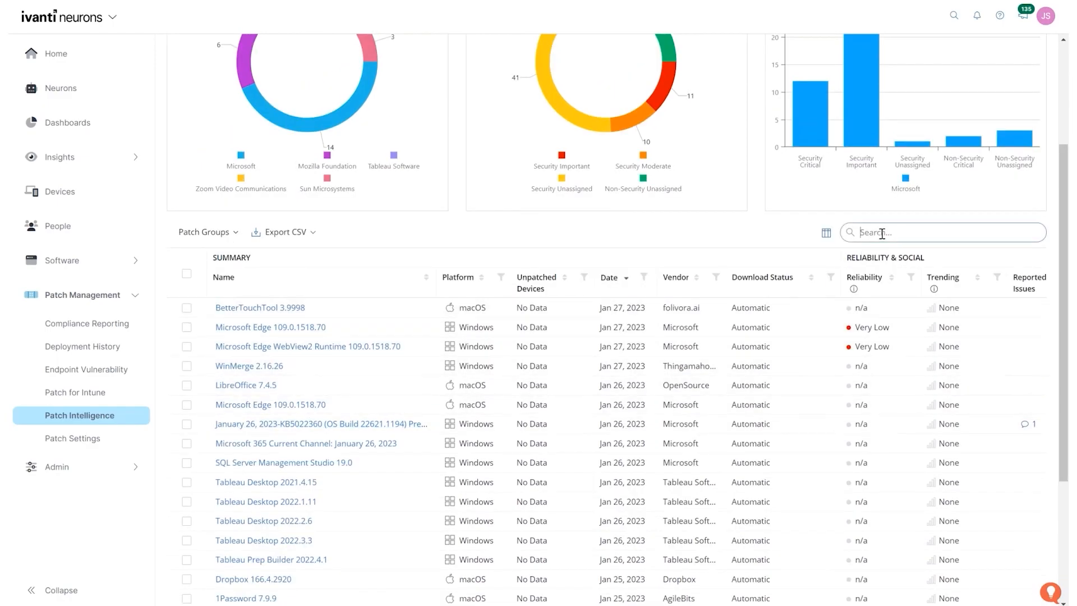
{"action": "type", "text": "office"}
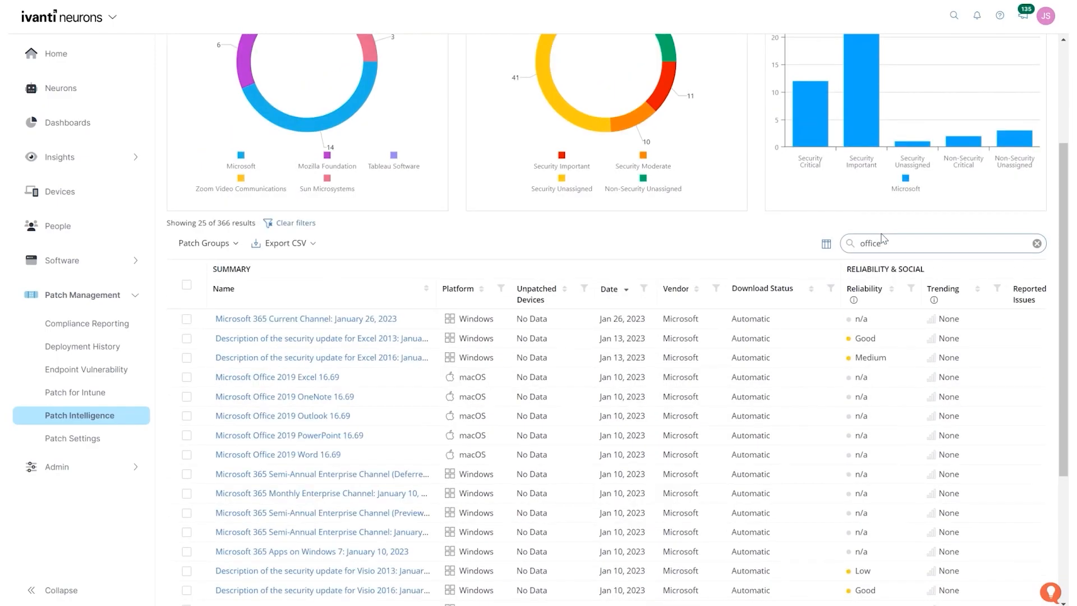
{"action": "scroll", "scroll_direction": "down", "scroll_amount": 3}
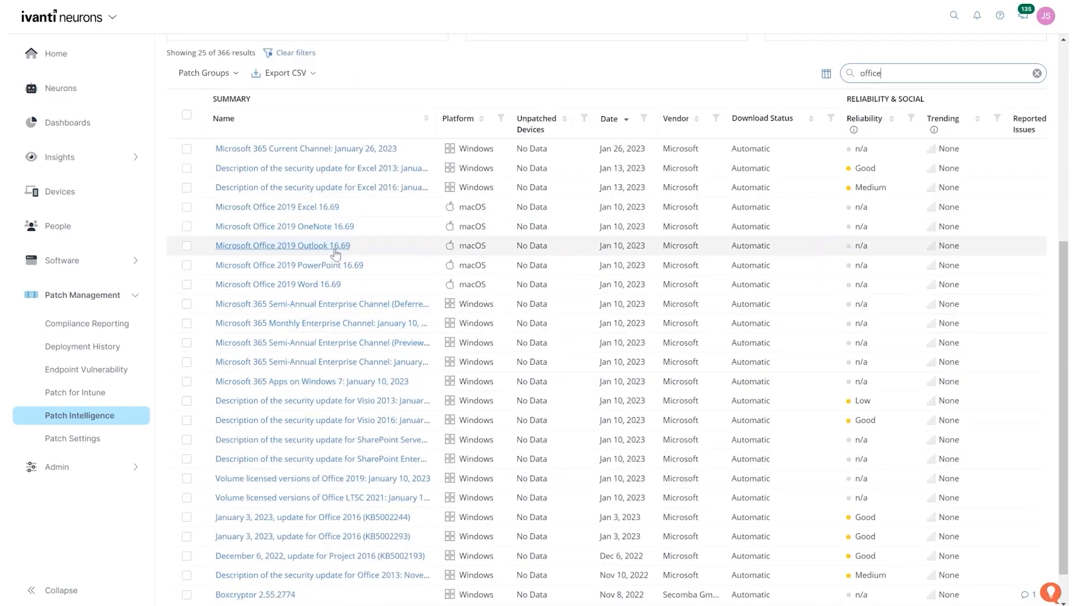
{"action": "mouse_move", "coordinate": [302, 346]}
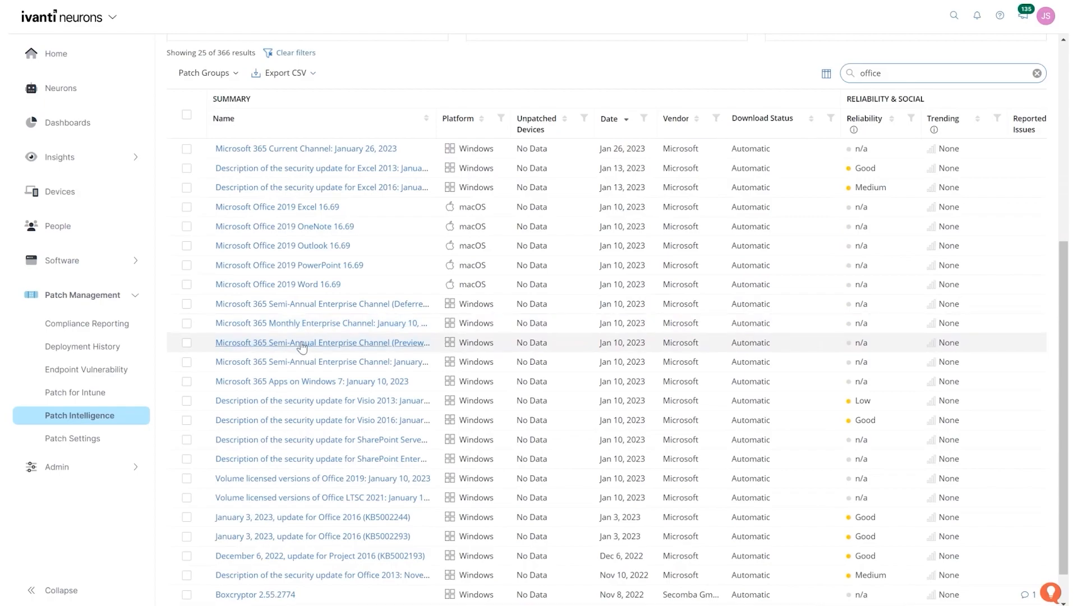
{"action": "scroll", "scroll_direction": "down", "scroll_amount": 3}
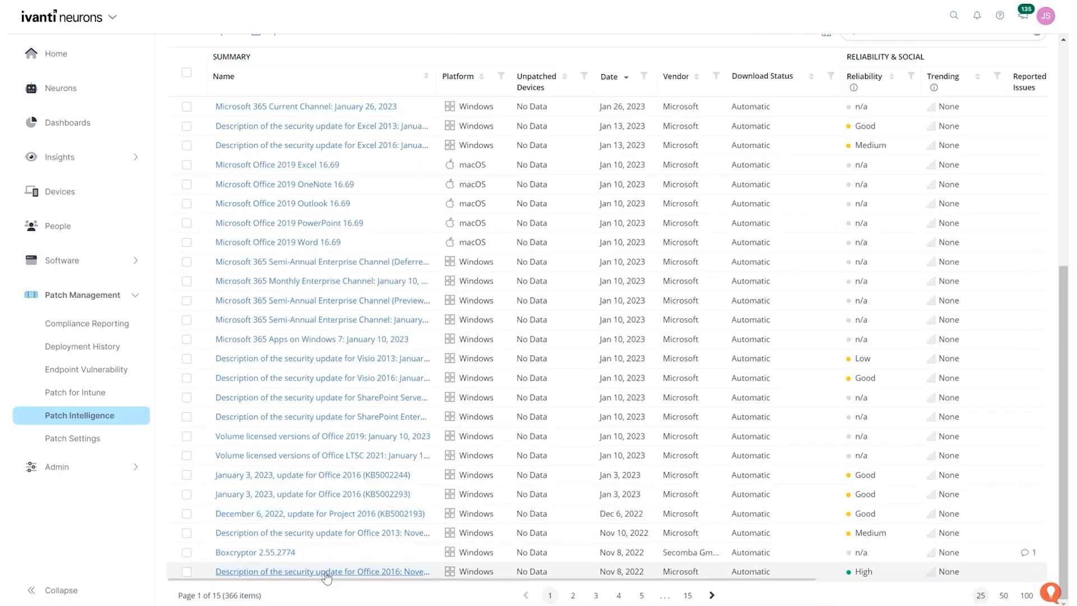
{"action": "left_click", "coordinate": [321, 571]}
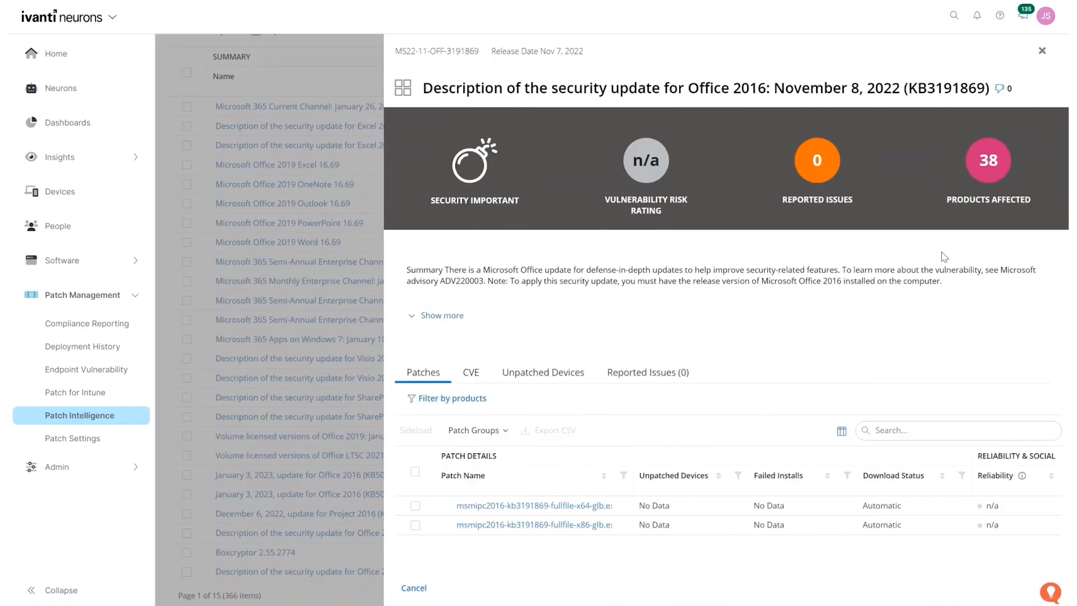
{"action": "mouse_move", "coordinate": [1042, 54]}
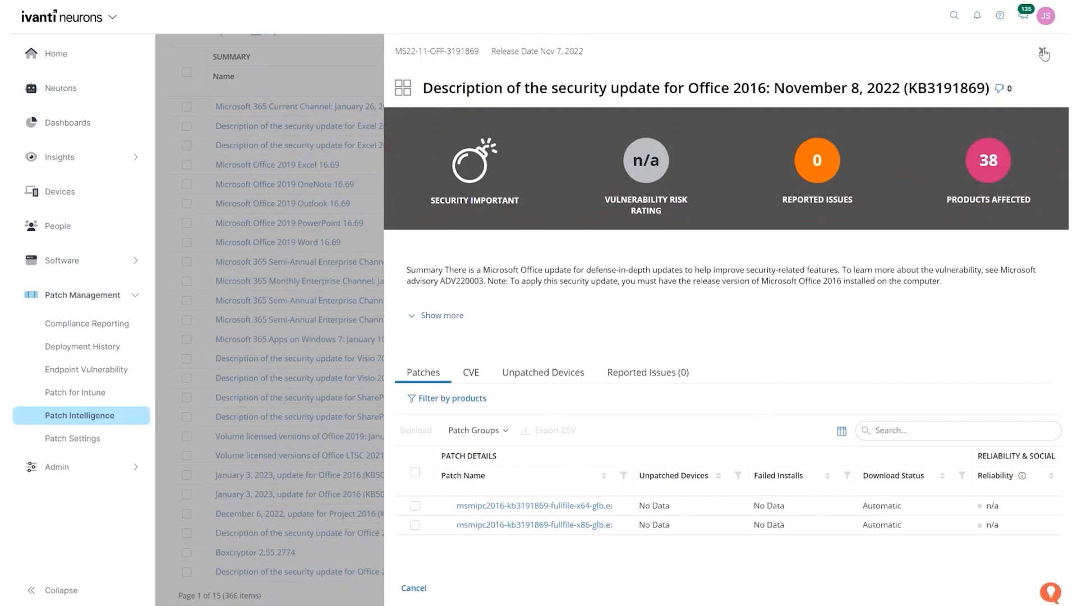
{"action": "left_click", "coordinate": [1043, 54]}
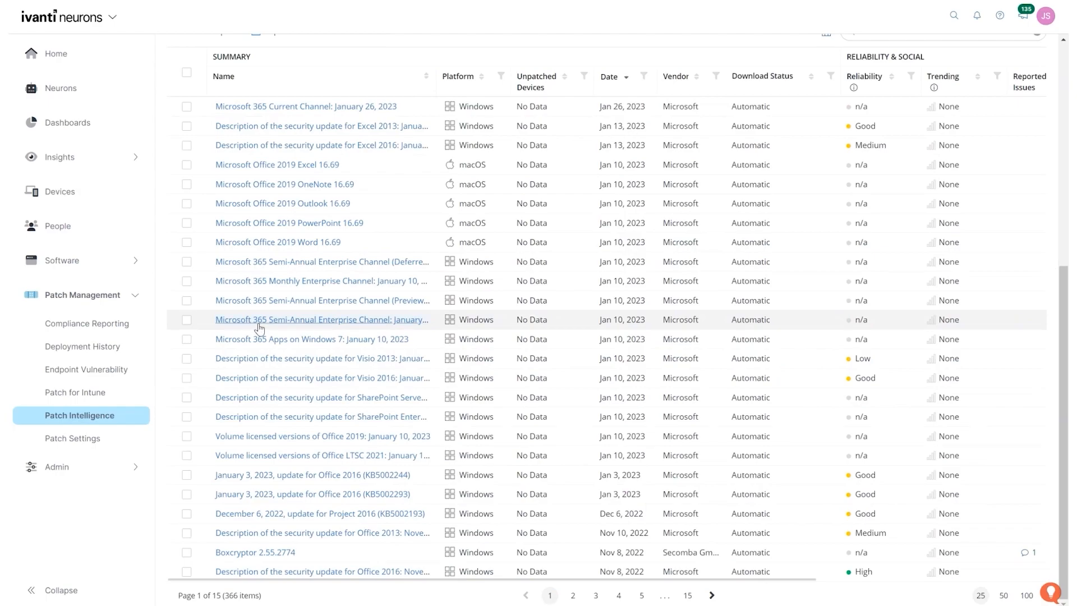
{"action": "mouse_move", "coordinate": [289, 238]}
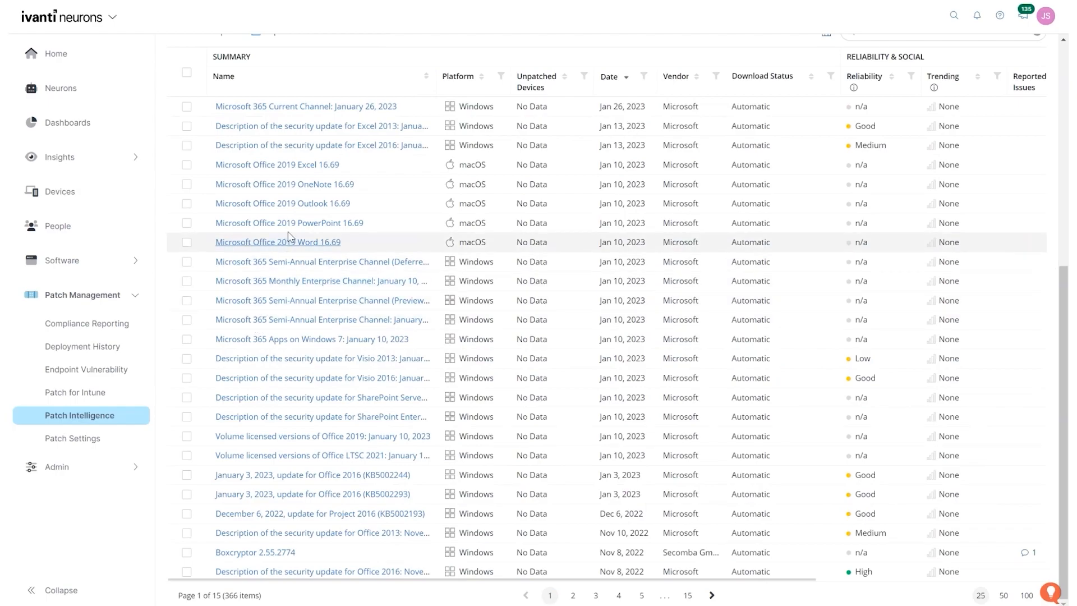
{"action": "left_click", "coordinate": [282, 203]}
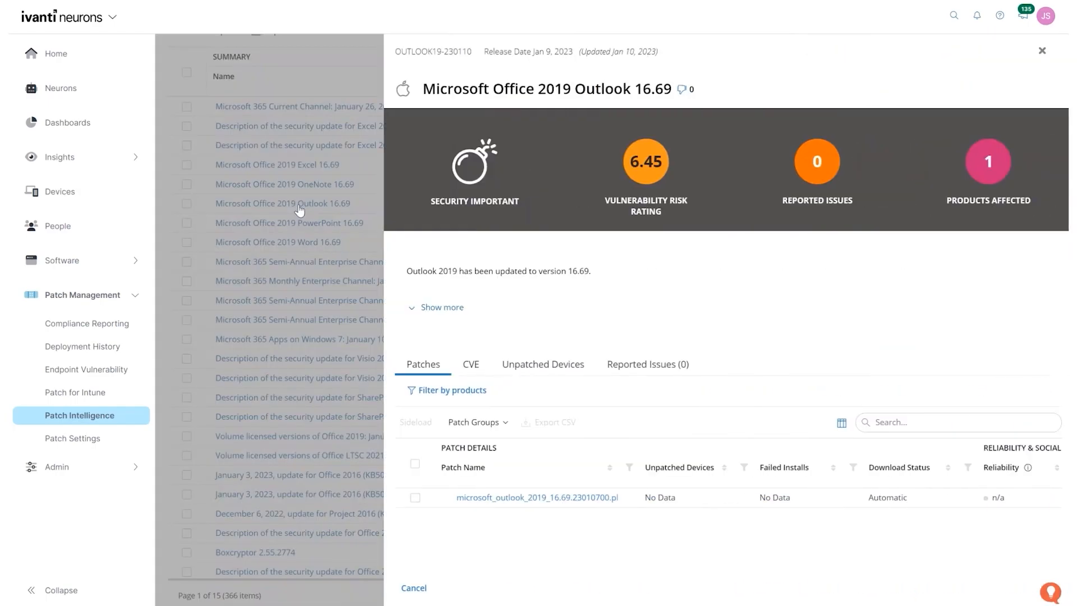
{"action": "mouse_move", "coordinate": [667, 193]}
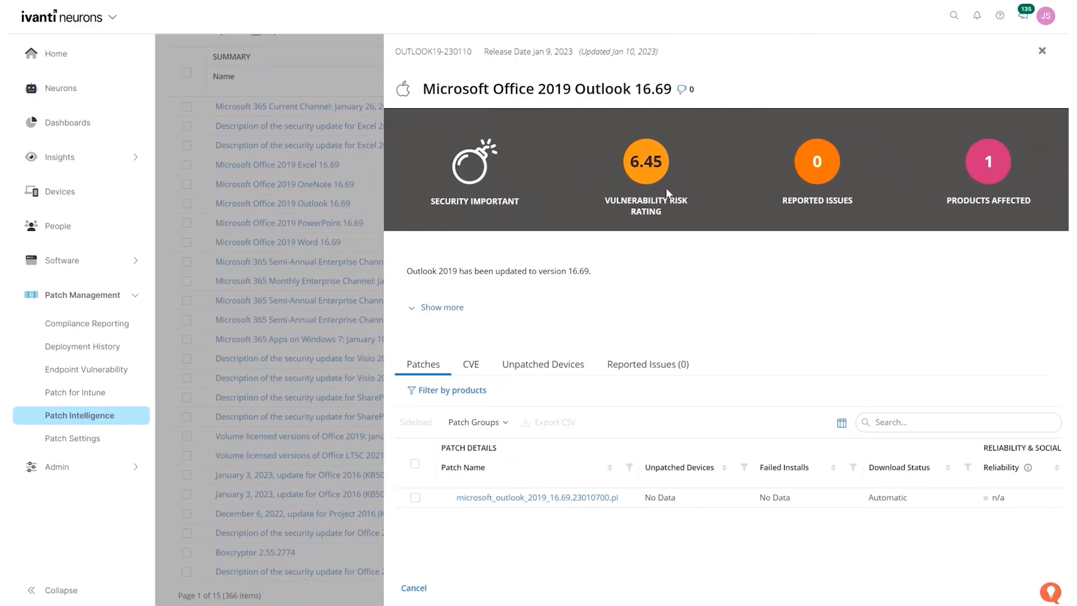
{"action": "mouse_move", "coordinate": [608, 318]}
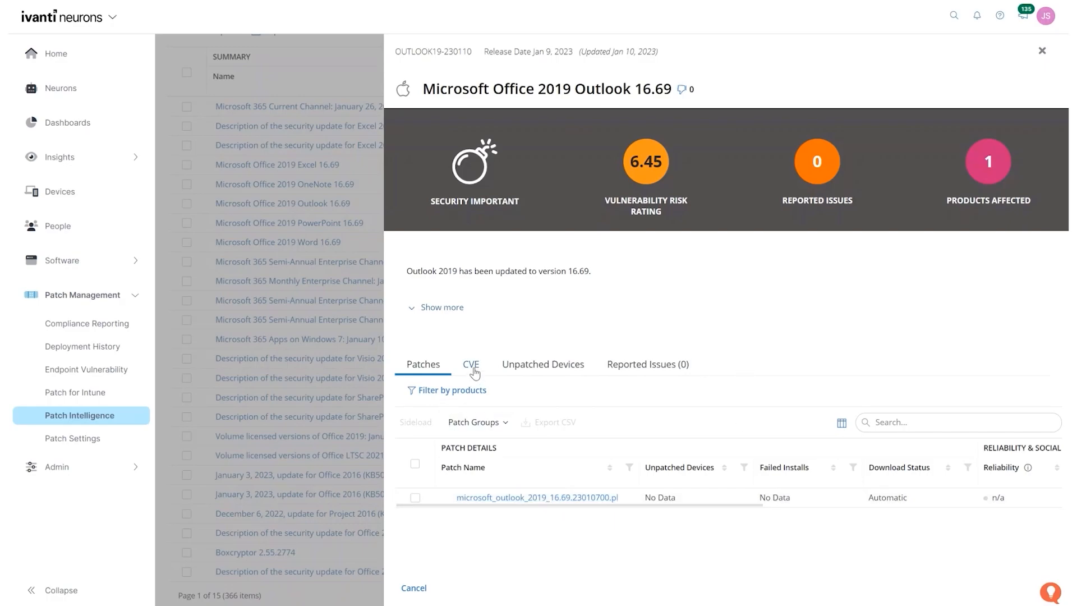
{"action": "left_click", "coordinate": [470, 364]}
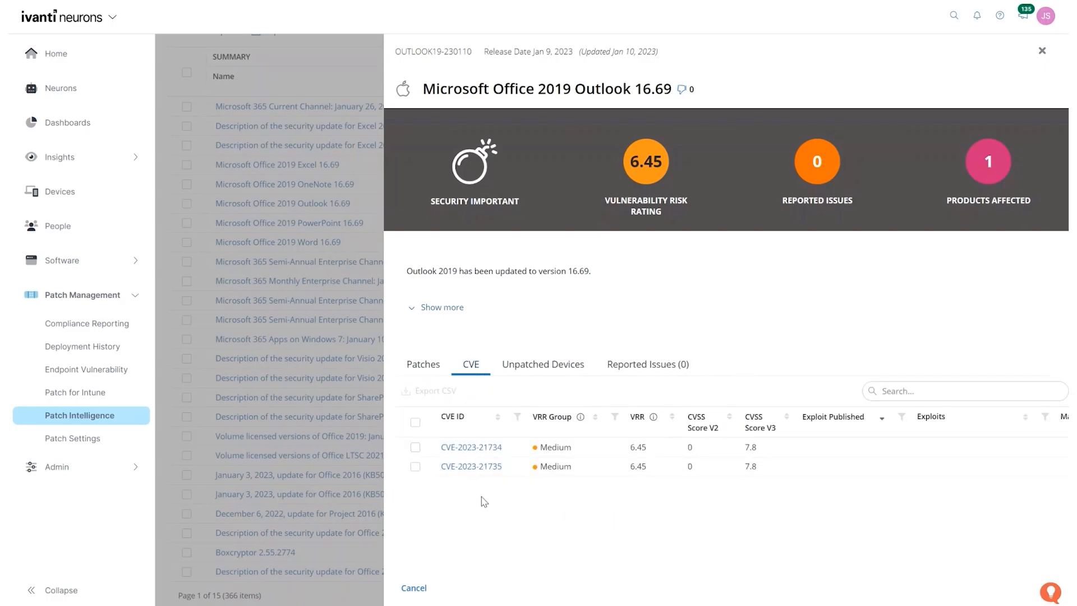
{"action": "mouse_move", "coordinate": [632, 498]}
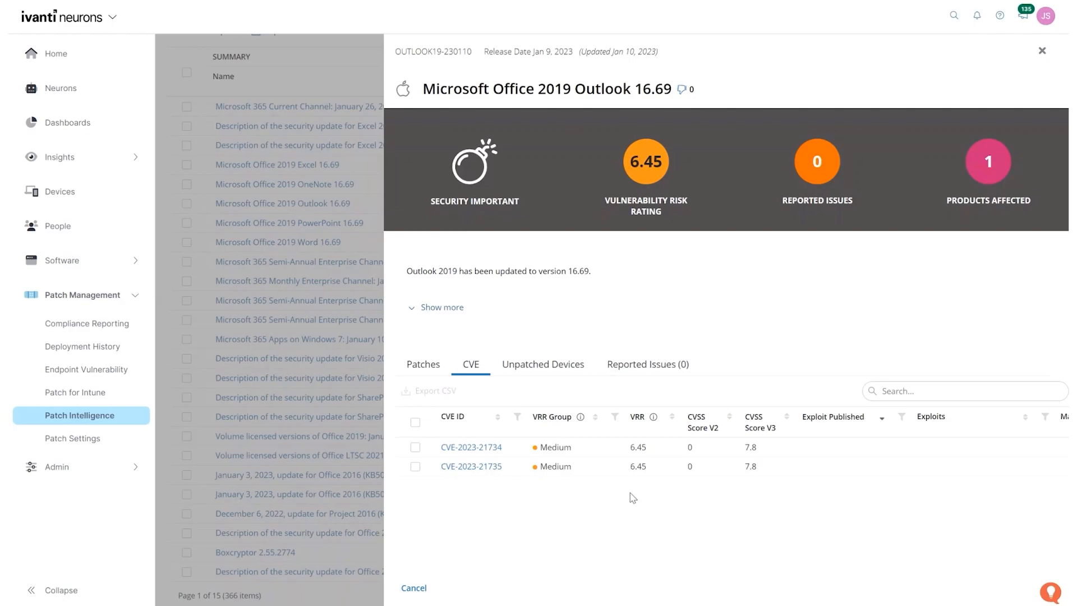
{"action": "left_click", "coordinate": [541, 364]}
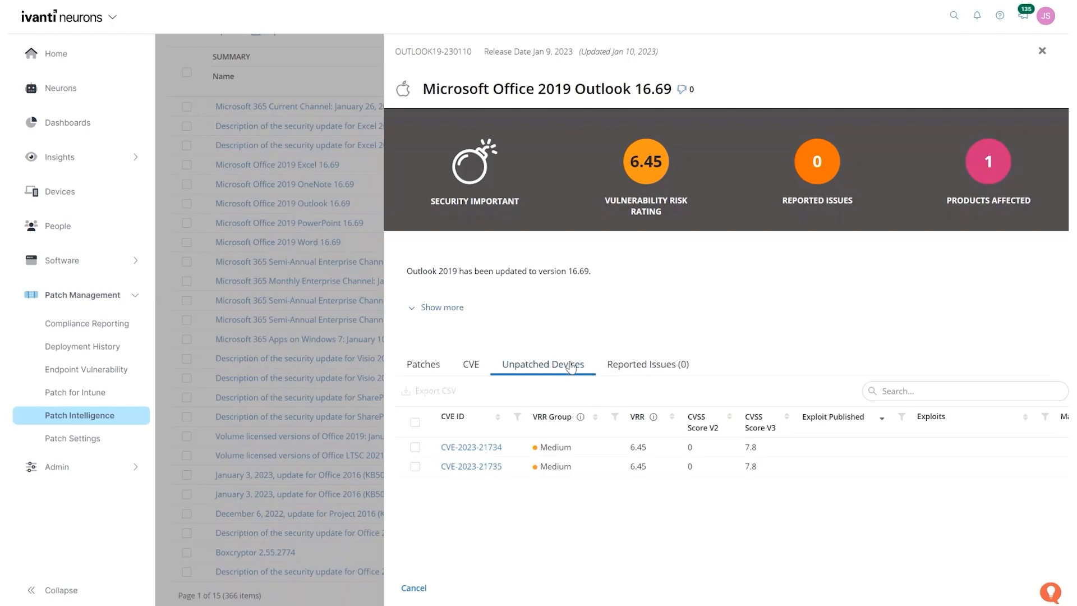
{"action": "left_click", "coordinate": [542, 364]}
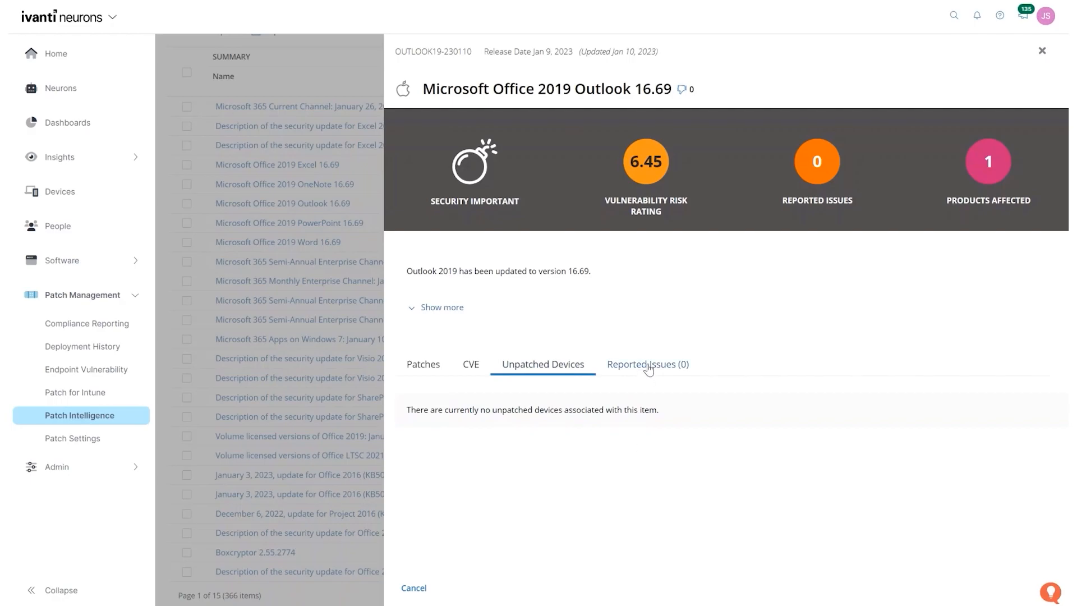
{"action": "left_click", "coordinate": [645, 363]}
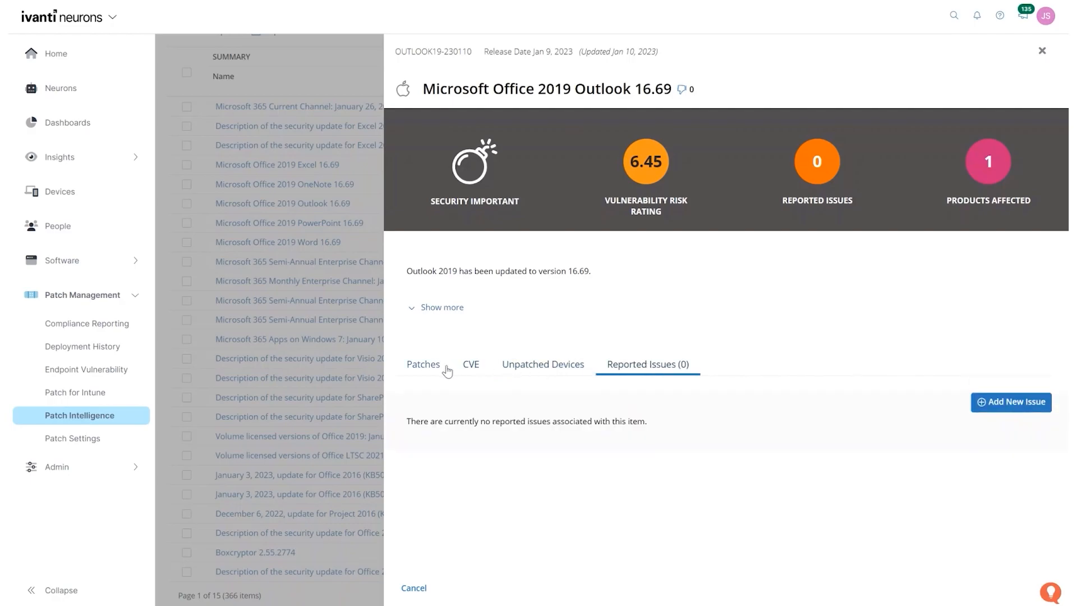
{"action": "left_click", "coordinate": [422, 364]}
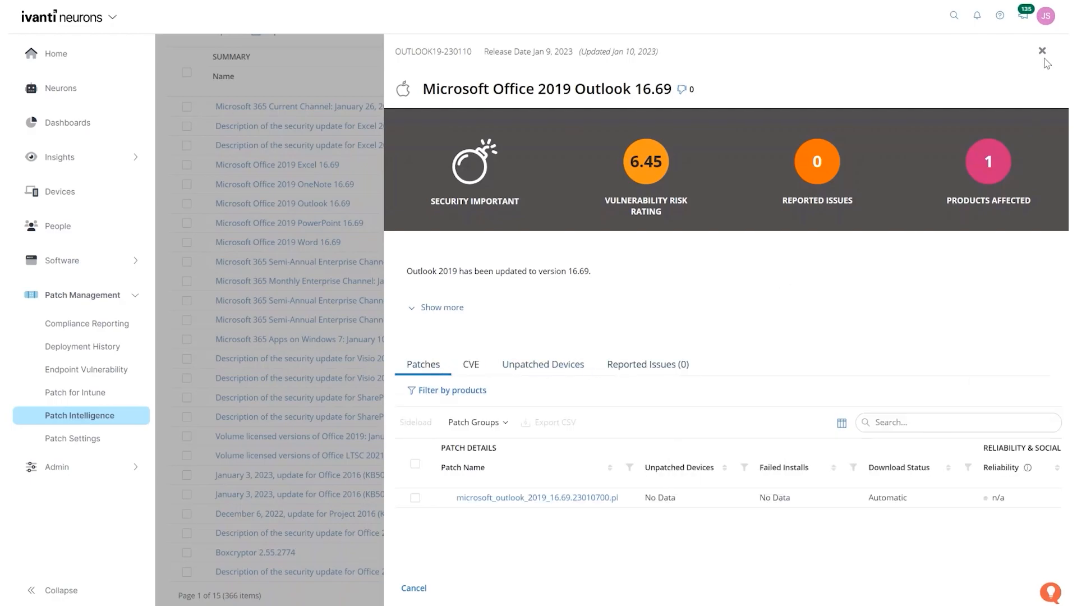
{"action": "left_click", "coordinate": [1041, 50]}
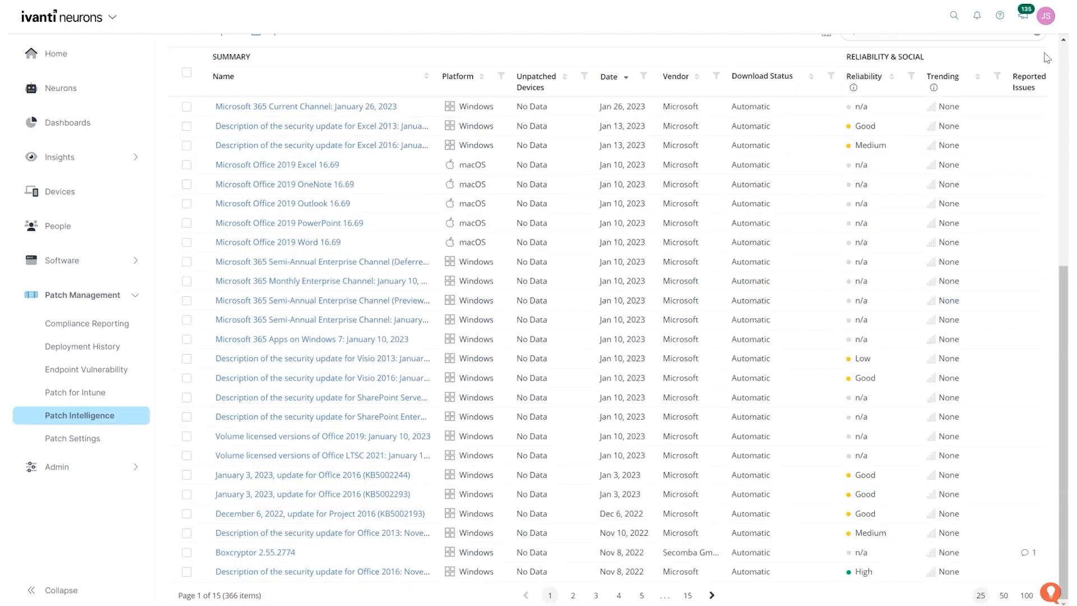